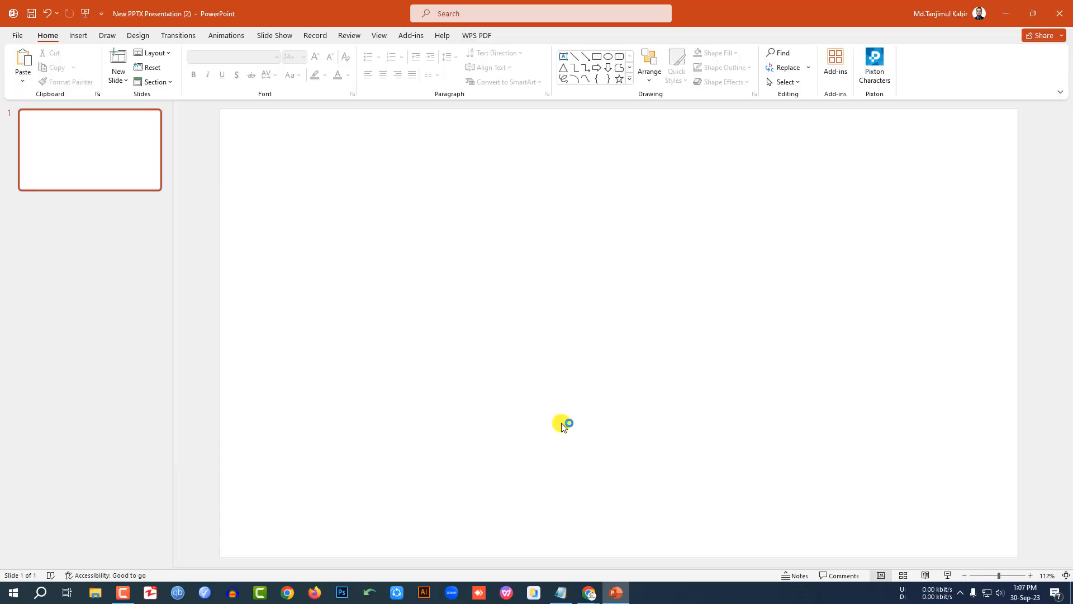
{"action": "mouse_move", "coordinate": [415, 309]}
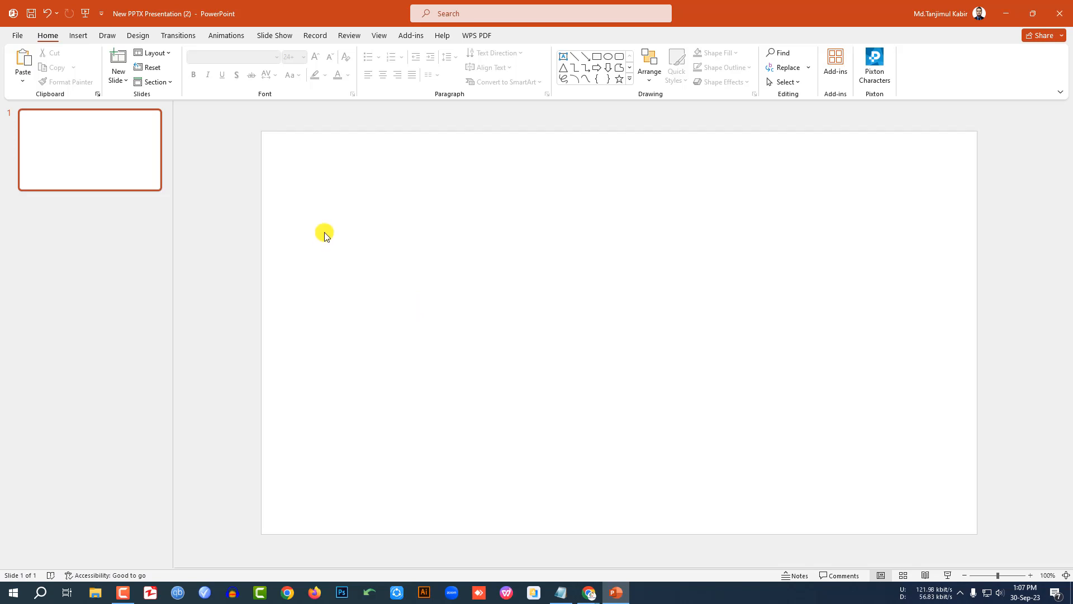
{"action": "mouse_move", "coordinate": [77, 35]}
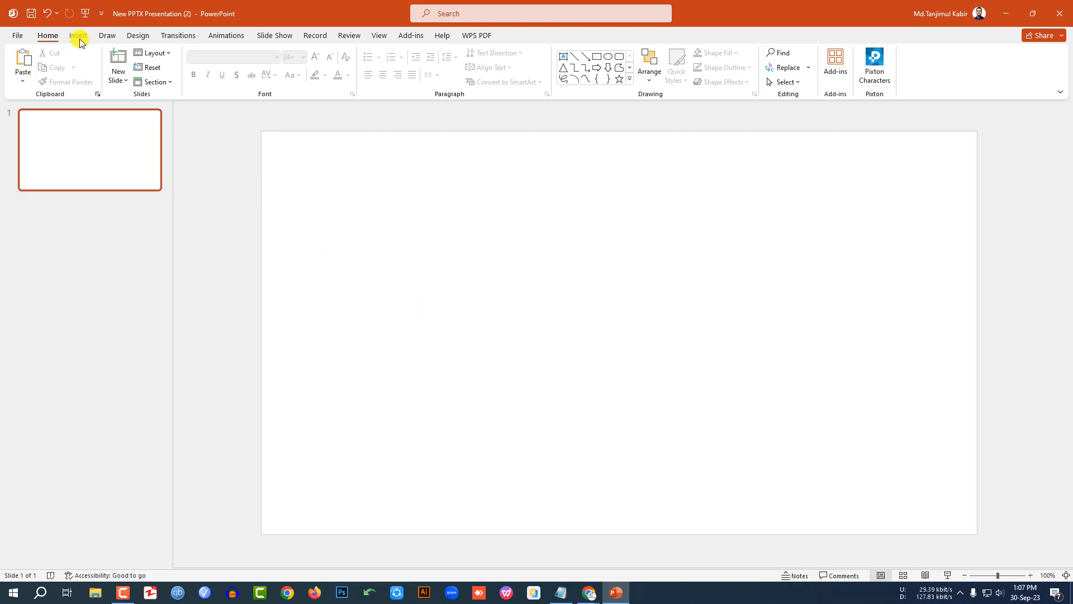
Choose the glacier photo from Downloads via Insert > Pictures > This Device.
{"action": "left_click", "coordinate": [78, 36]}
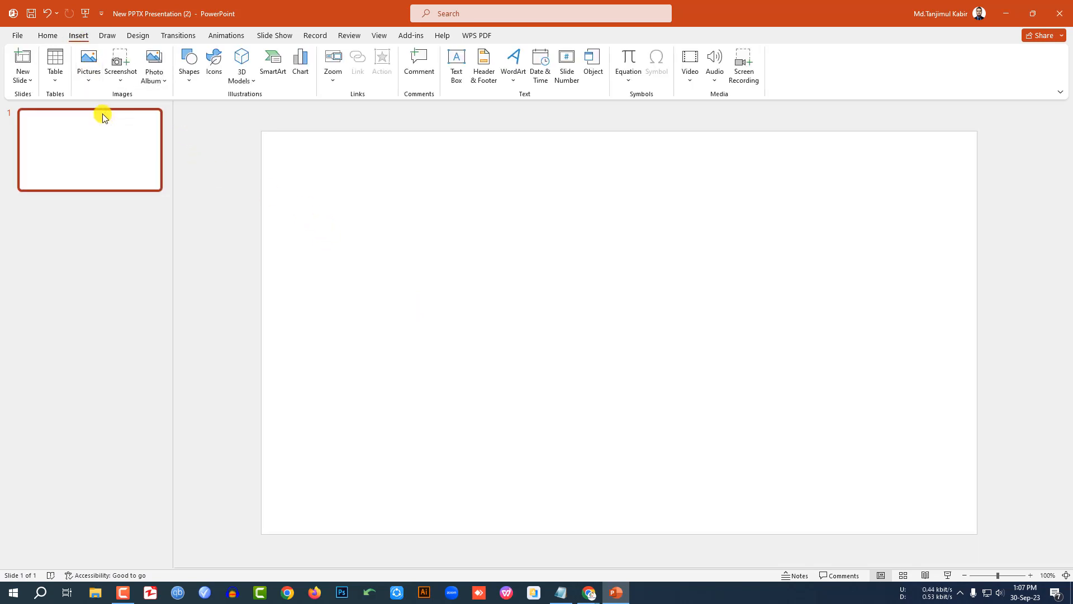
{"action": "left_click", "coordinate": [88, 62]}
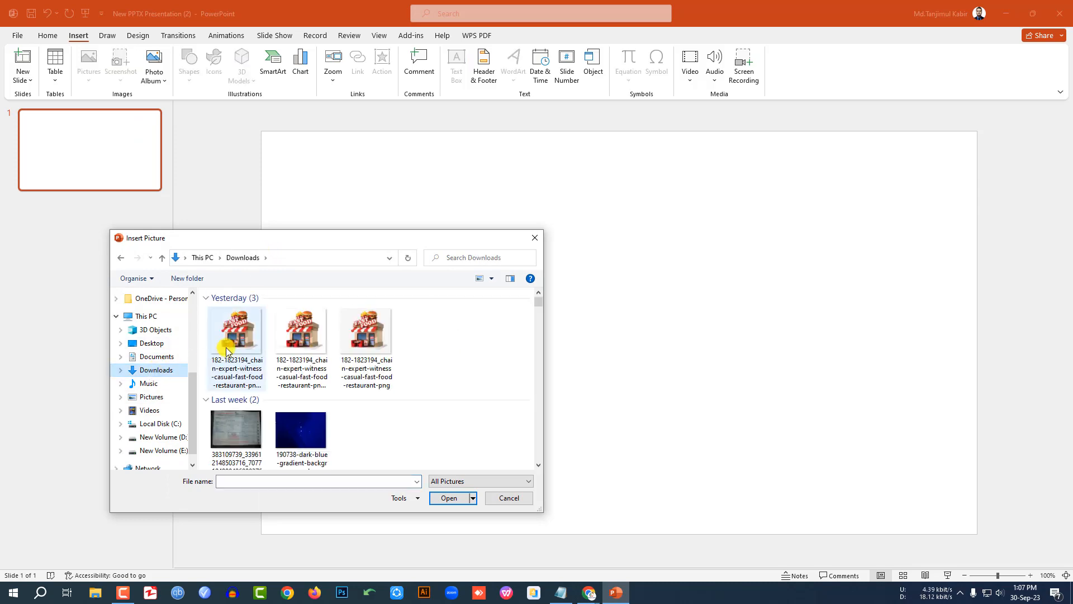
{"action": "left_click", "coordinate": [236, 331]}
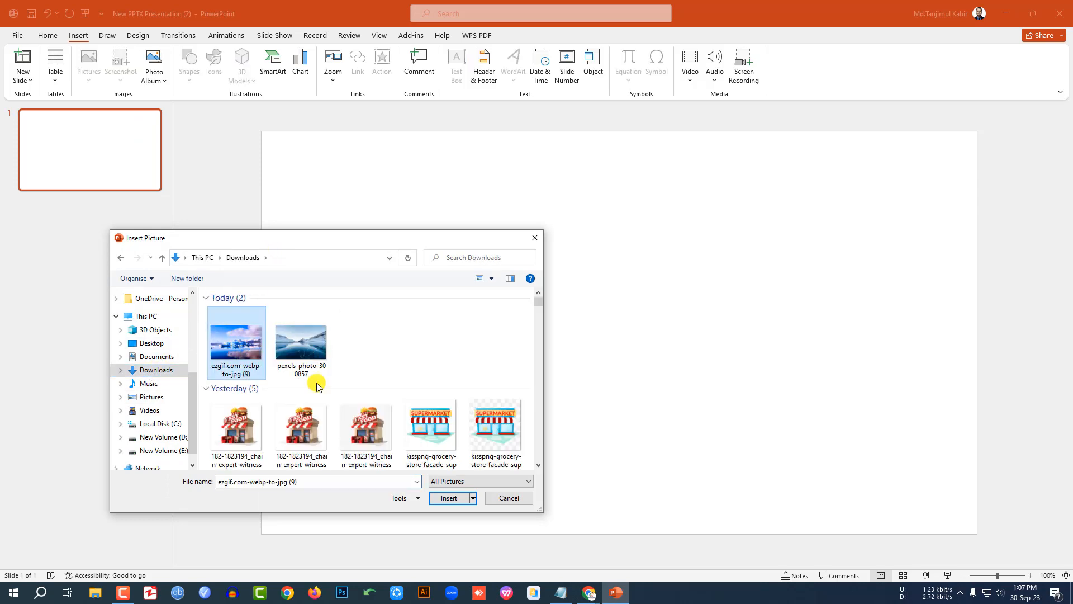
Insert the glacier photo, crop it to 16:9 and enlarge it to cover the whole slide.
{"action": "left_click", "coordinate": [450, 497]}
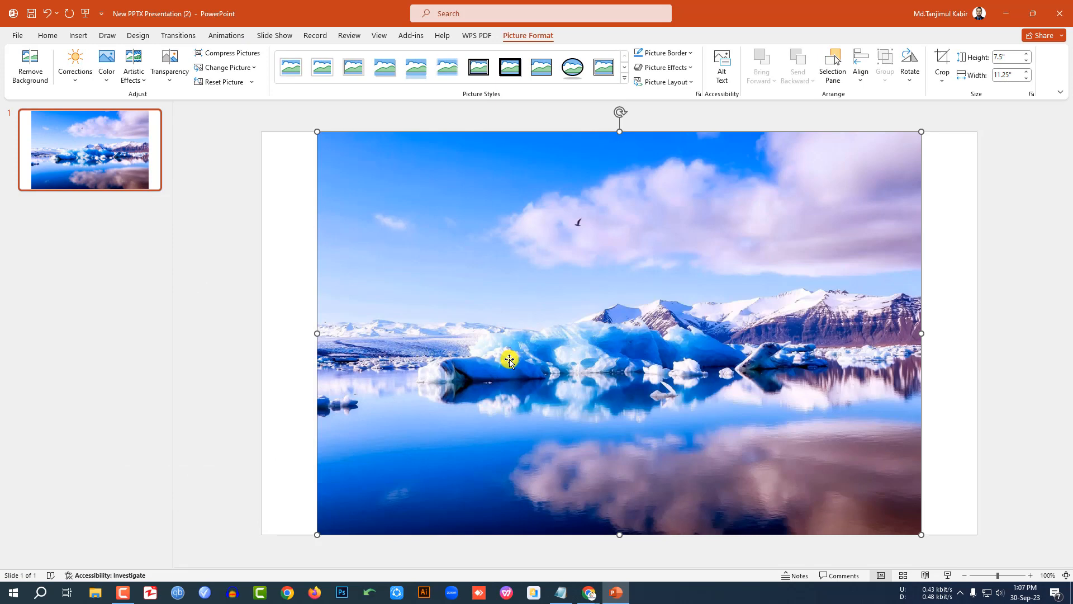
{"action": "left_click", "coordinate": [941, 66]}
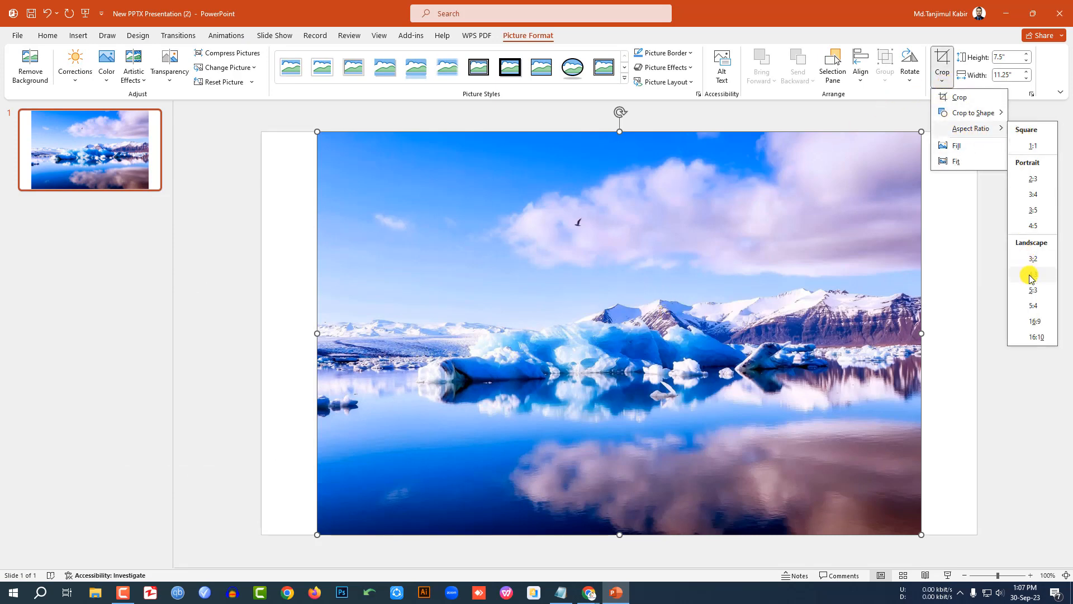
{"action": "left_click", "coordinate": [1033, 274]}
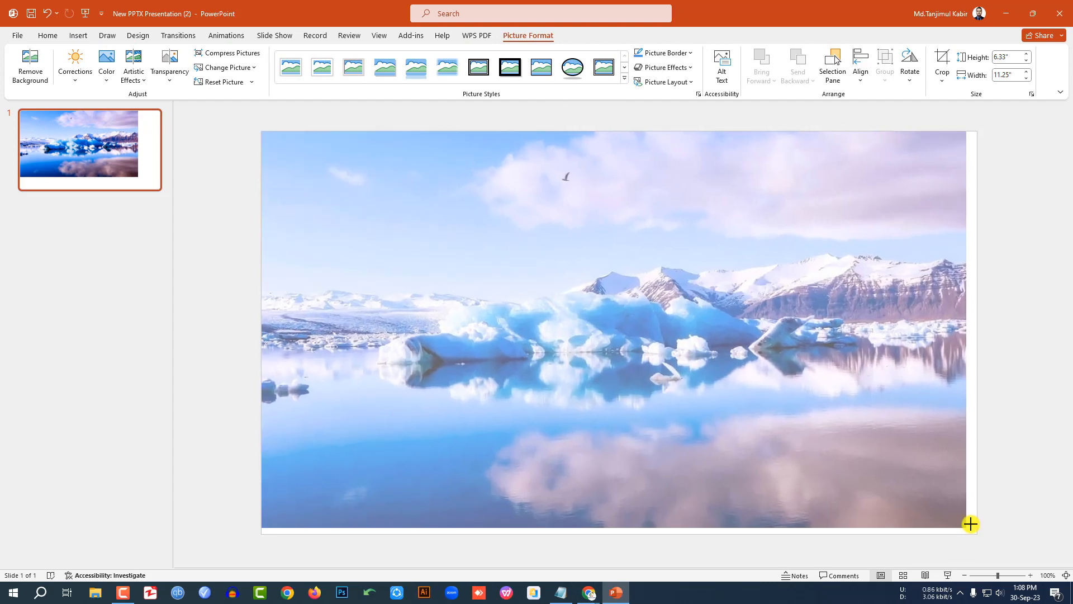
{"action": "left_click_drag", "start_coordinate": [970, 523], "coordinate": [977, 535]}
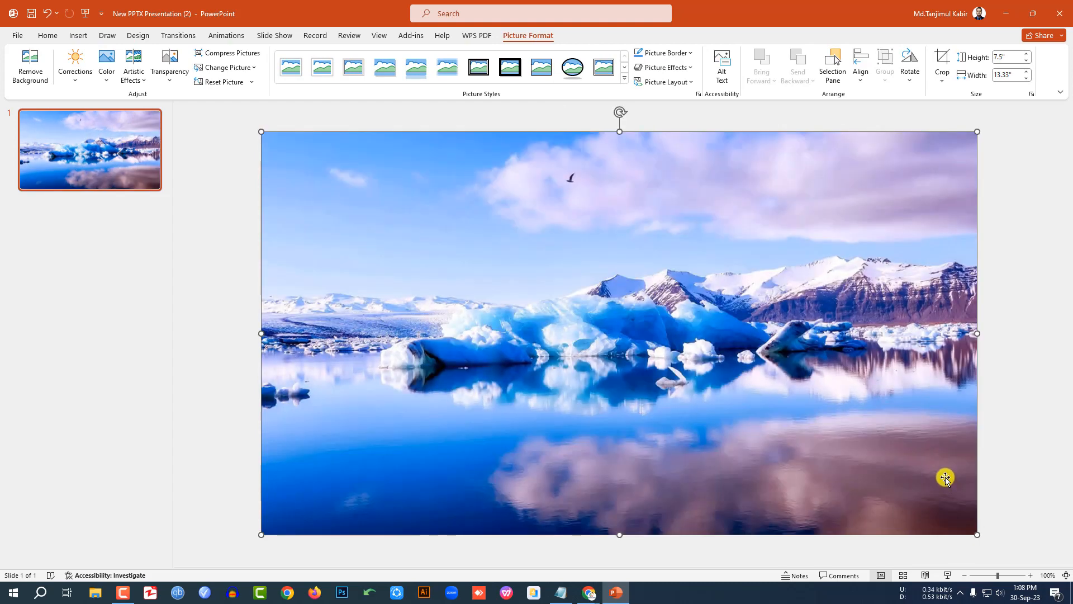
Duplicate the glacier slide so an identical second slide follows it.
{"action": "right_click", "coordinate": [89, 148]}
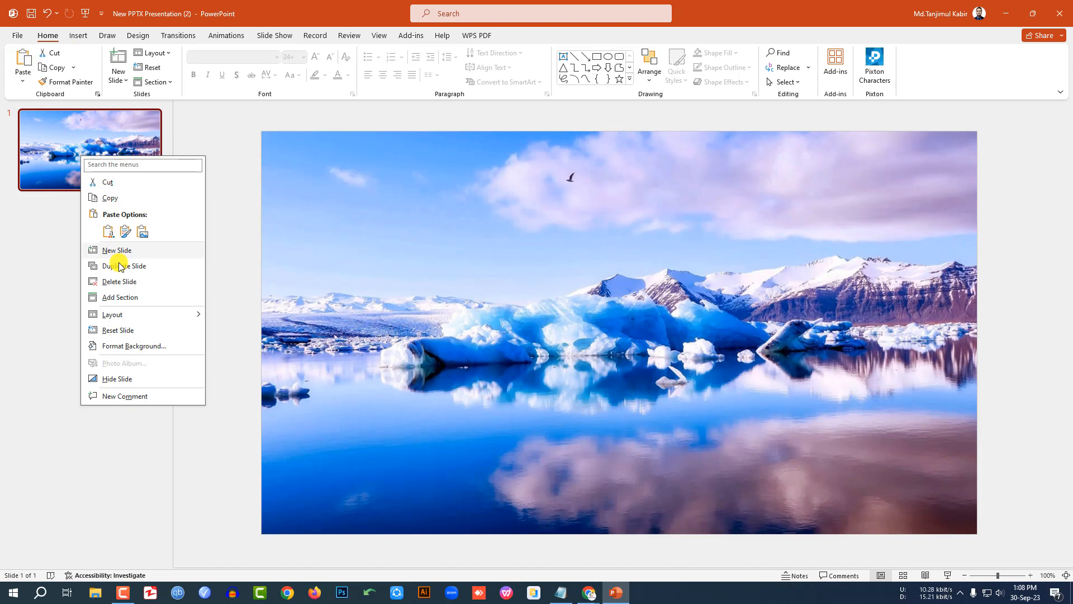
{"action": "left_click", "coordinate": [127, 266]}
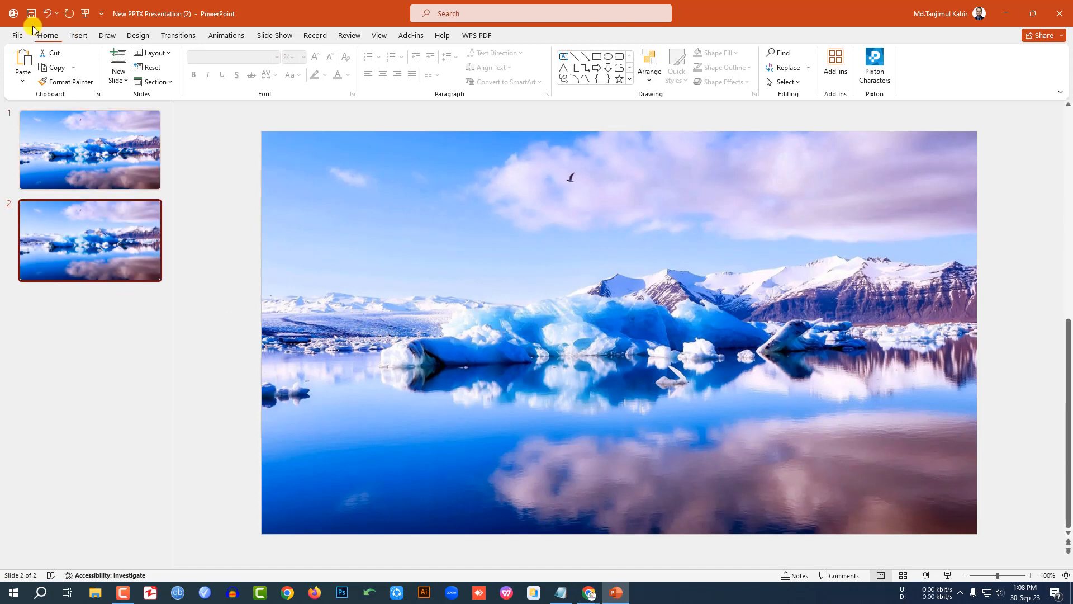
{"action": "mouse_move", "coordinate": [77, 34]}
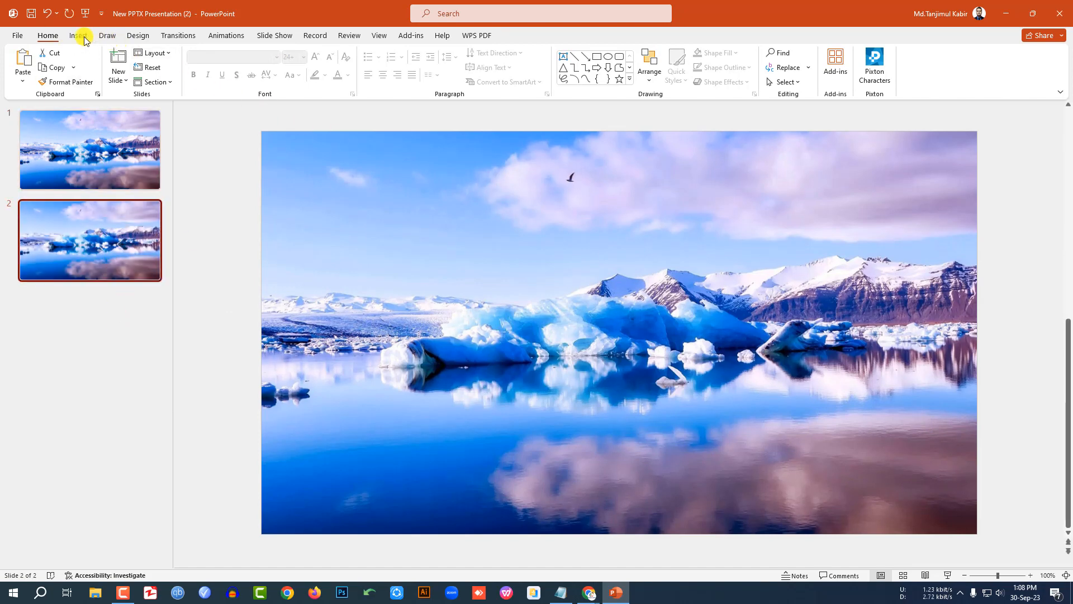
Add a text box reading RIVER in Team A font, Loose character spacing, size 166.
{"action": "left_click", "coordinate": [188, 65]}
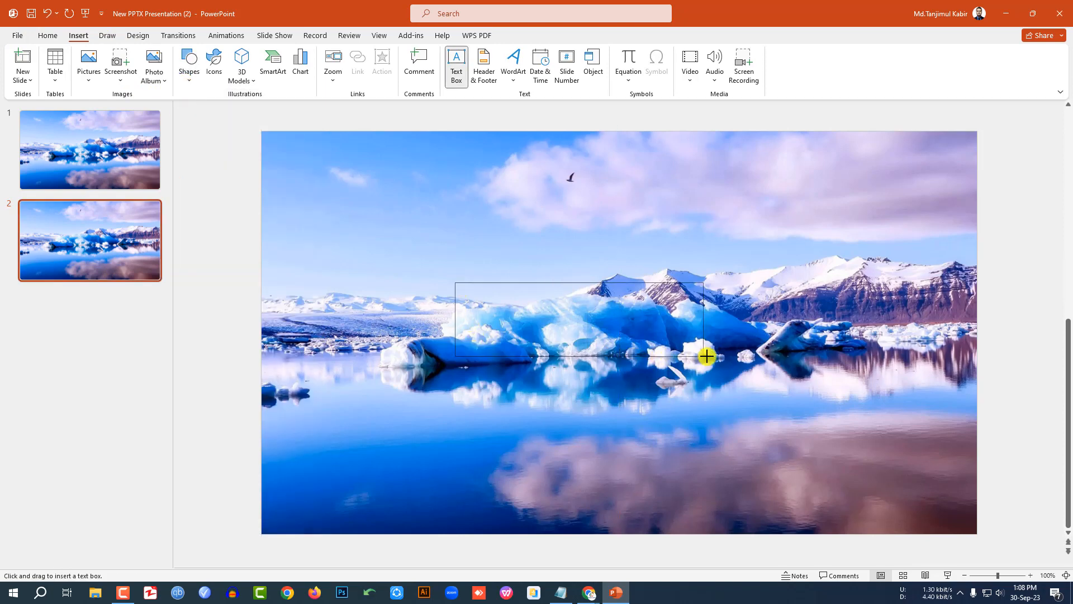
{"action": "type", "text": "RIVER"}
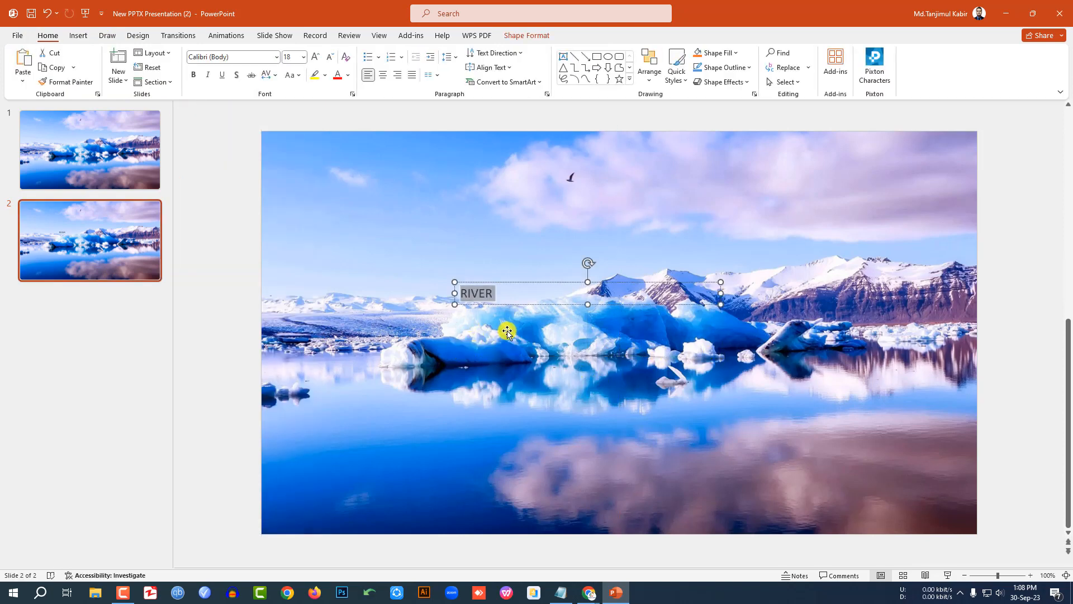
{"action": "left_click", "coordinate": [231, 57]}
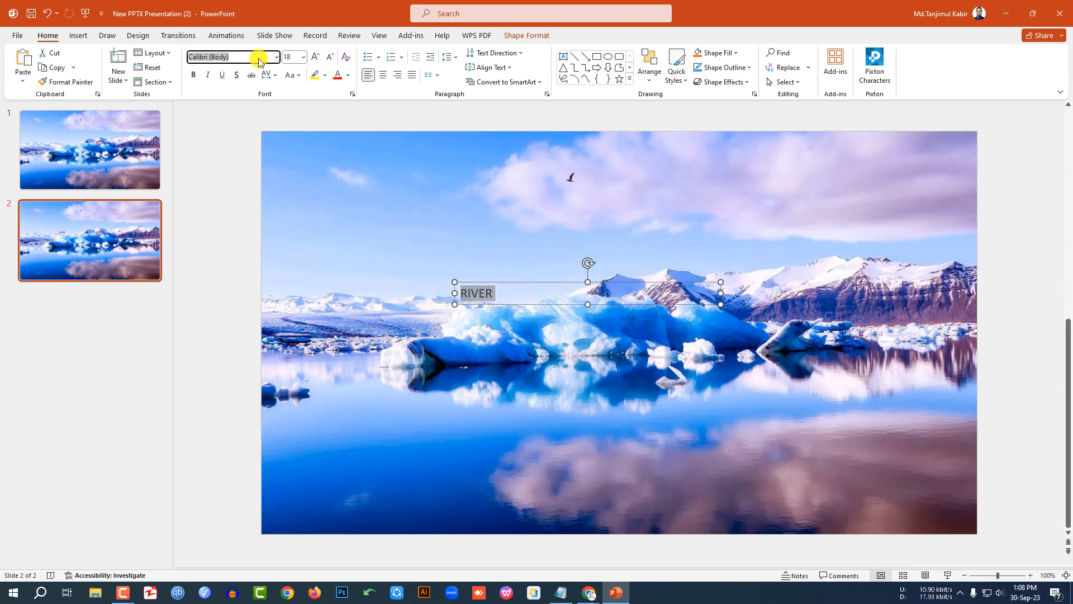
{"action": "left_click", "coordinate": [267, 75]}
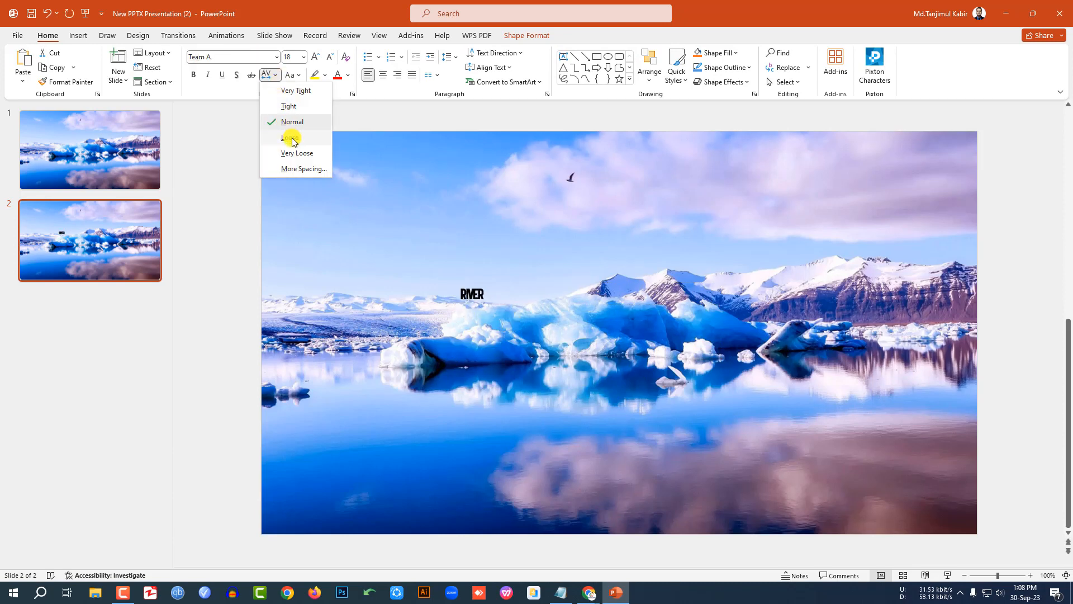
{"action": "left_click", "coordinate": [301, 57]}
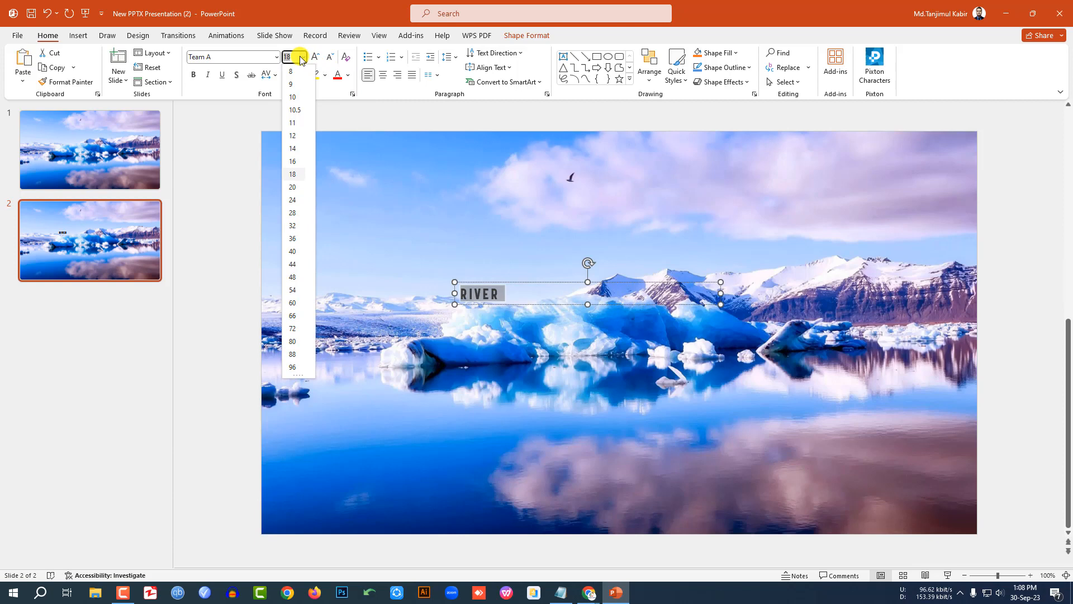
{"action": "type", "text": "166"}
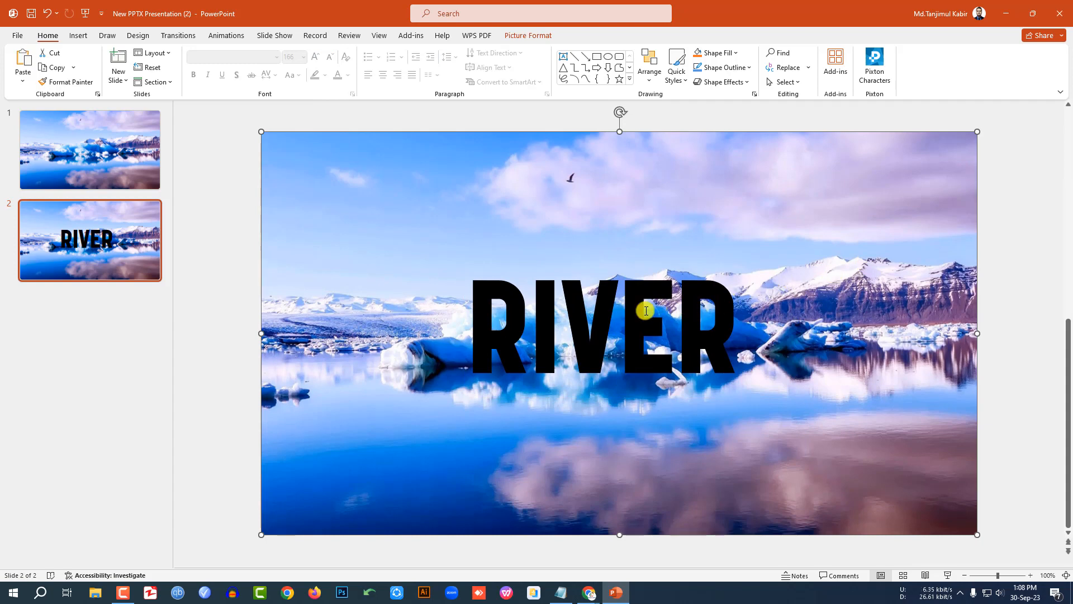
Intersect the glacier photo with the RIVER text so the letters are picture-filled.
{"action": "left_click", "coordinate": [644, 309]}
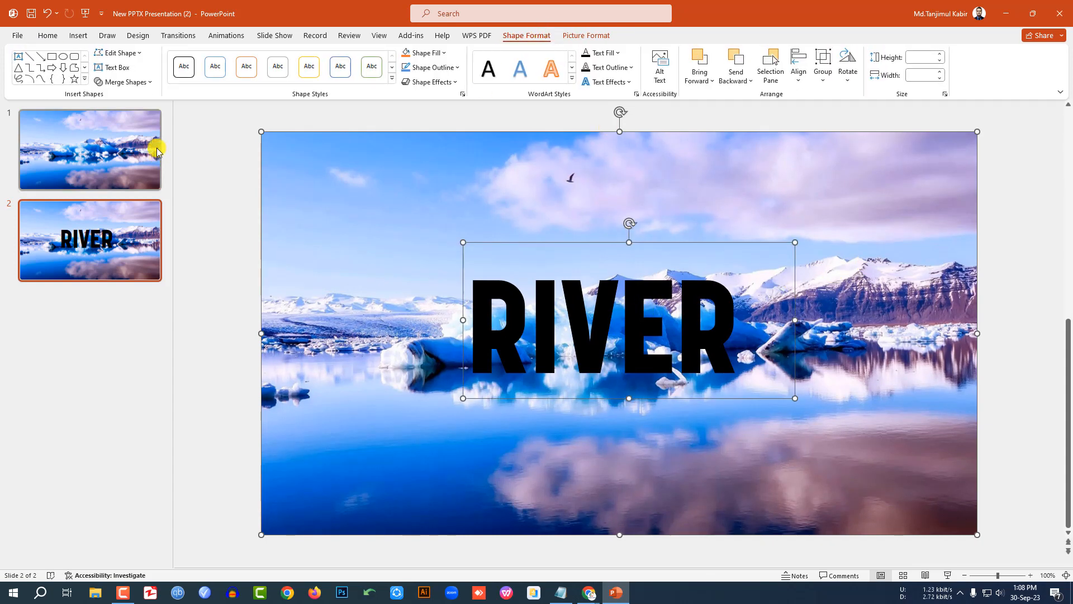
{"action": "left_click", "coordinate": [124, 82]}
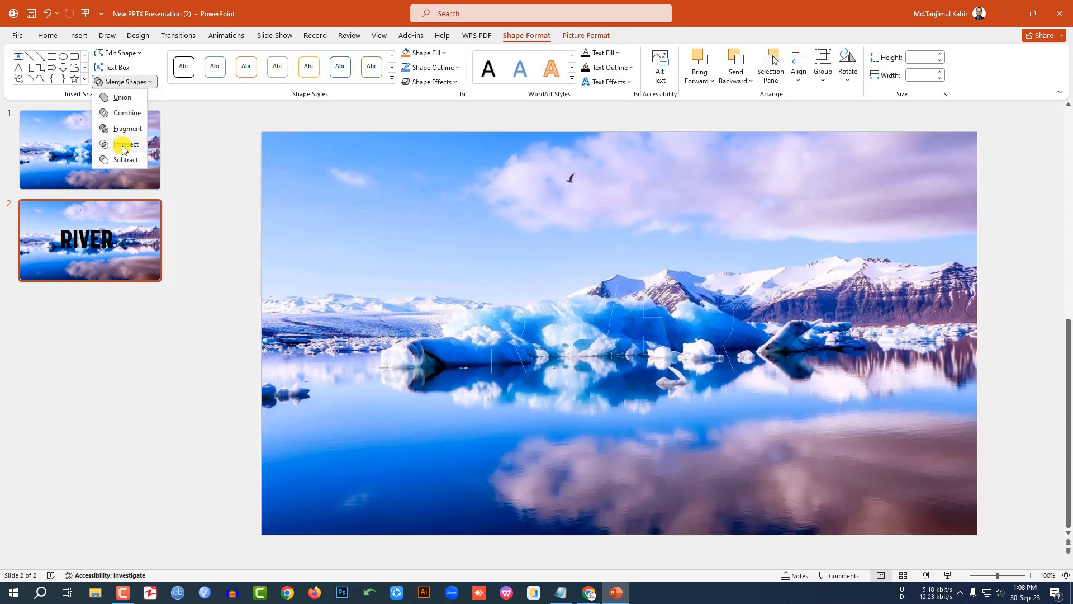
{"action": "left_click", "coordinate": [125, 144]}
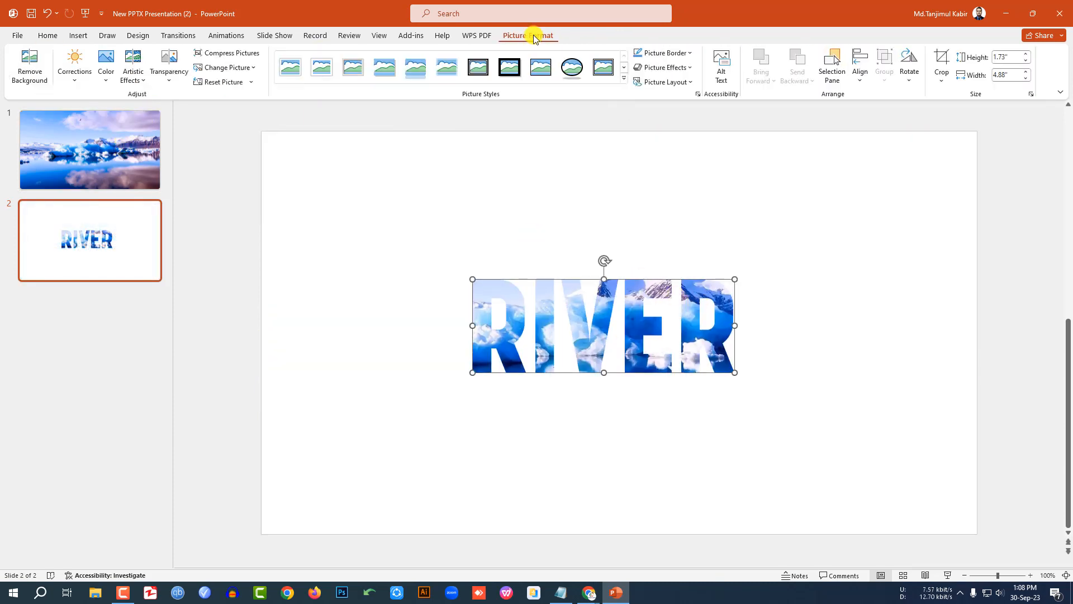
Give RIVER a Tight Reflection: Touching and a bevel, then position it over the icebergs on slide 1.
{"action": "left_click", "coordinate": [662, 67]}
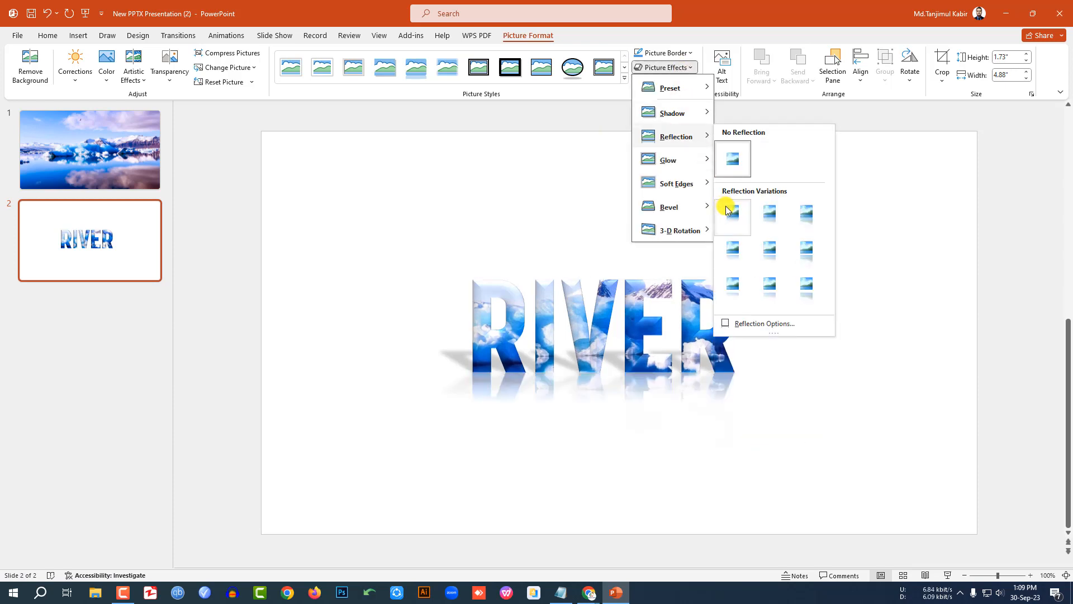
{"action": "mouse_move", "coordinate": [731, 212]}
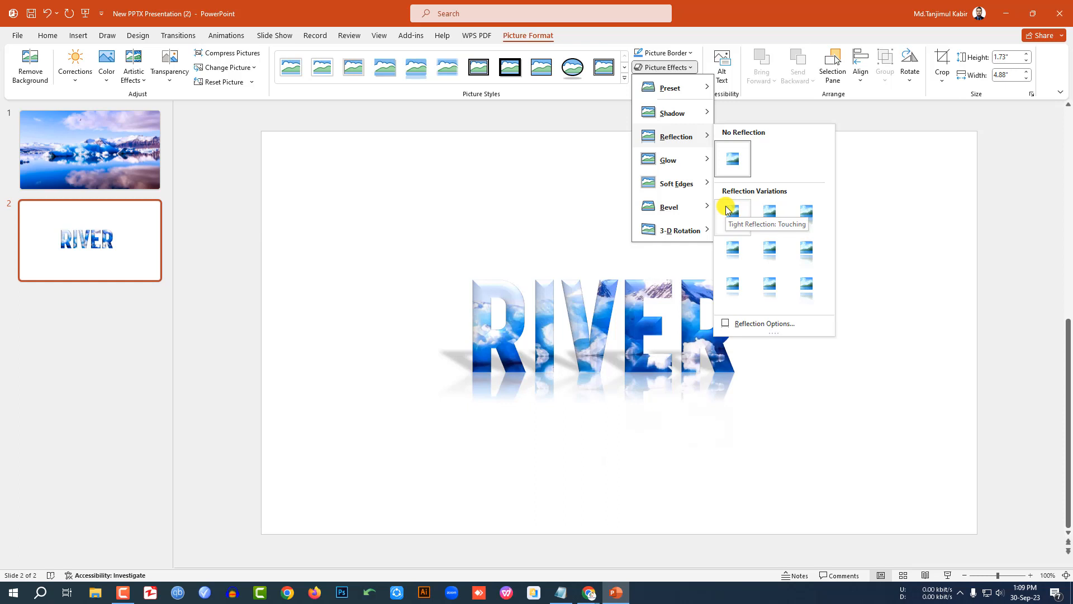
{"action": "left_click", "coordinate": [731, 210]}
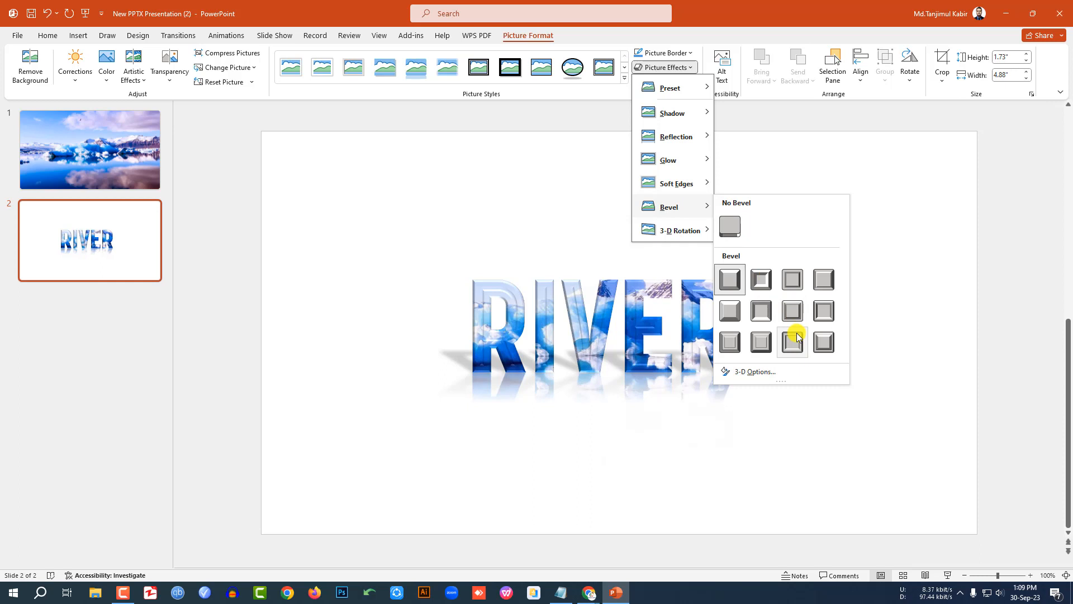
{"action": "left_click", "coordinate": [791, 342]}
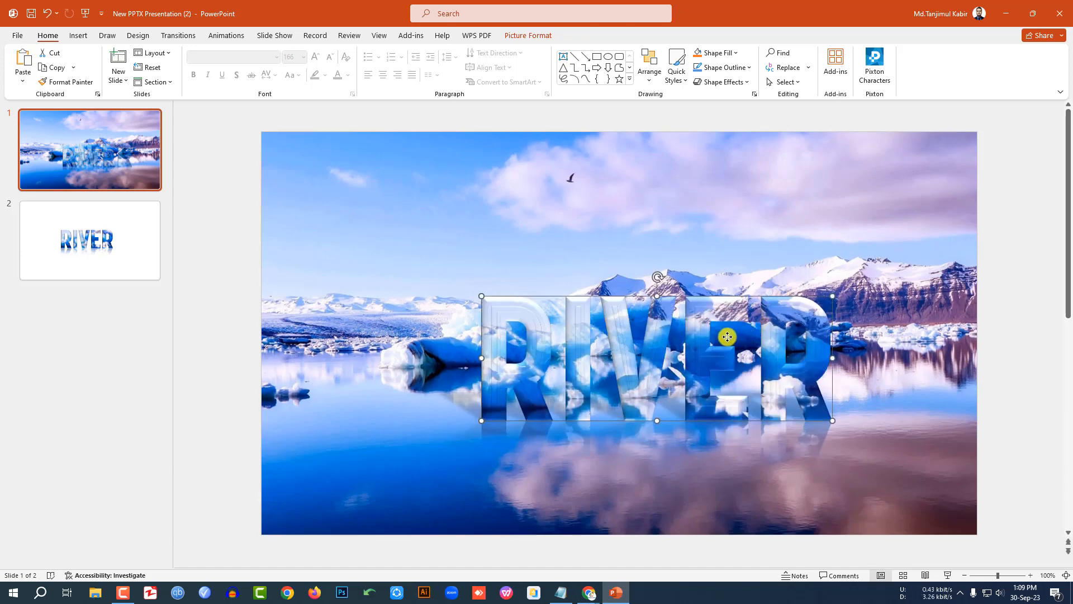
{"action": "left_click_drag", "start_coordinate": [724, 336], "coordinate": [635, 354]}
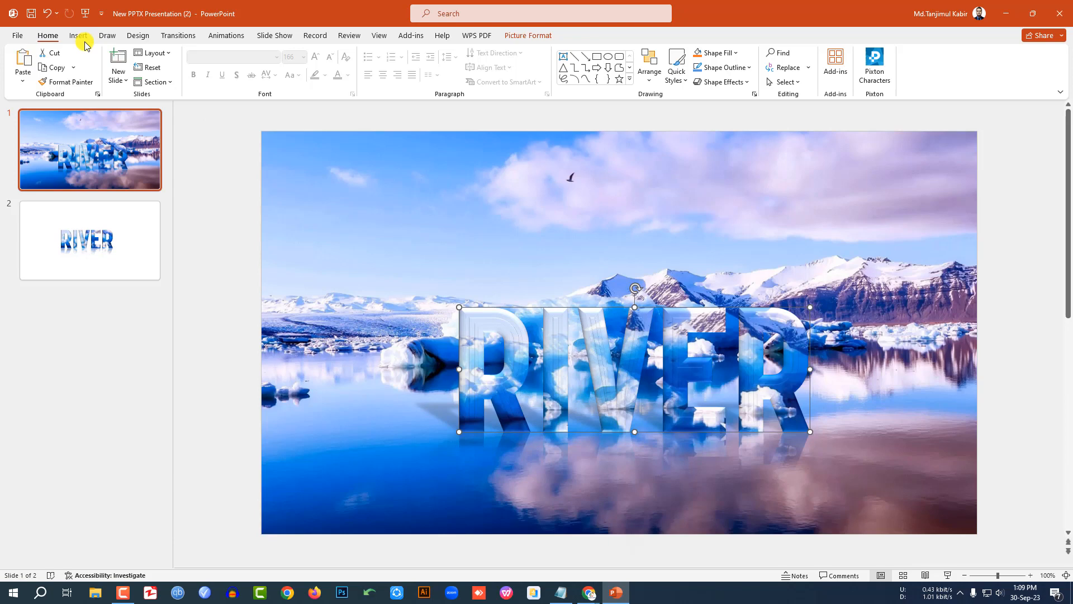
Add a text box with the subtitle 'Beautiful Natural Slide' in Agency FB with Very Loose spacing.
{"action": "left_click", "coordinate": [189, 62]}
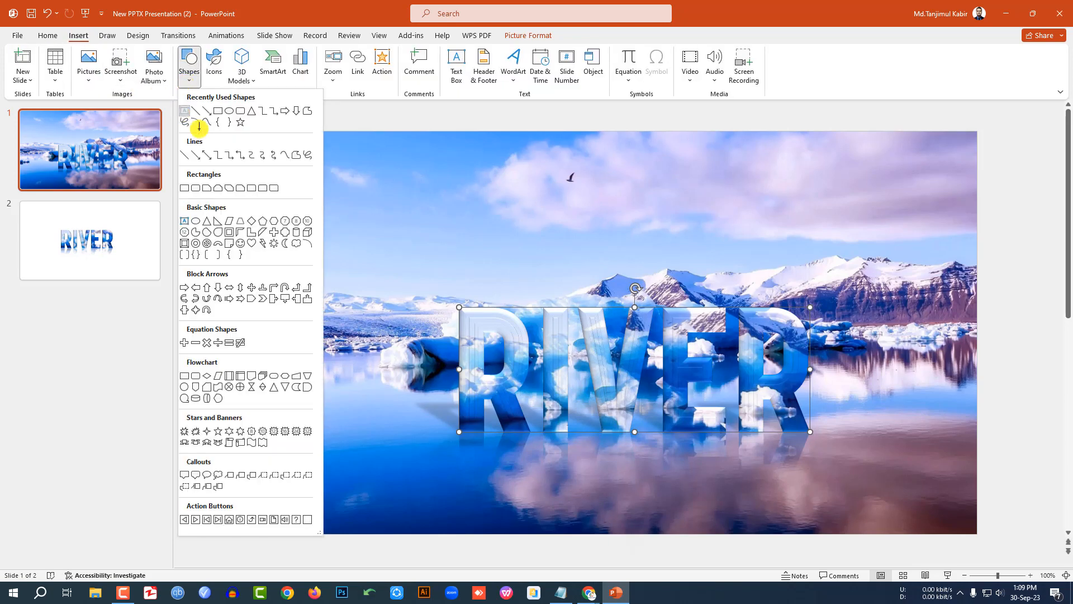
{"action": "left_click", "coordinate": [456, 65]}
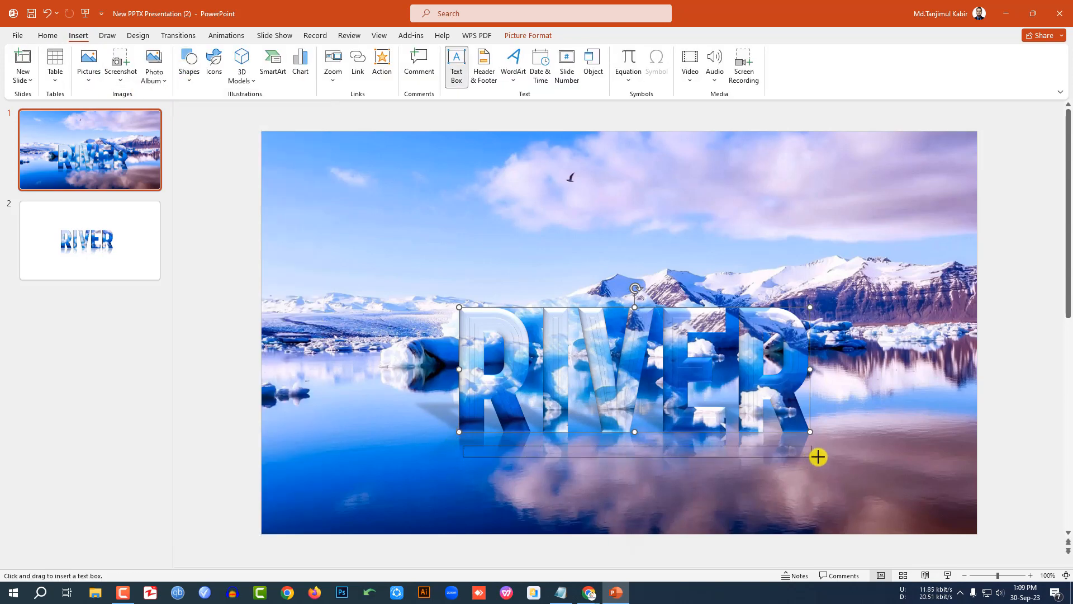
{"action": "type", "text": "Beautiful Natural Slide"}
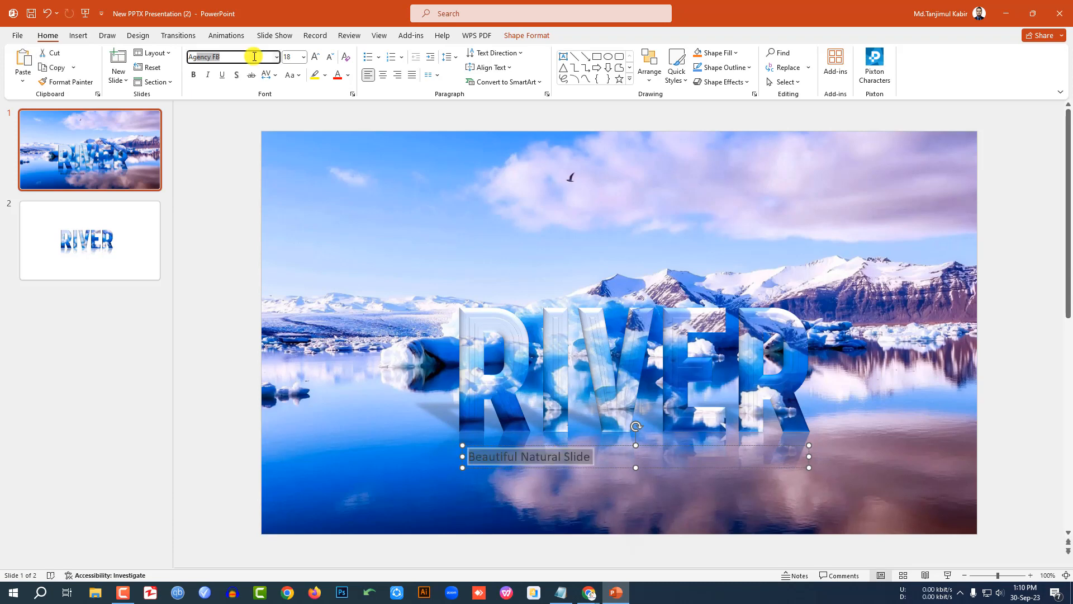
{"action": "left_click", "coordinate": [267, 75]}
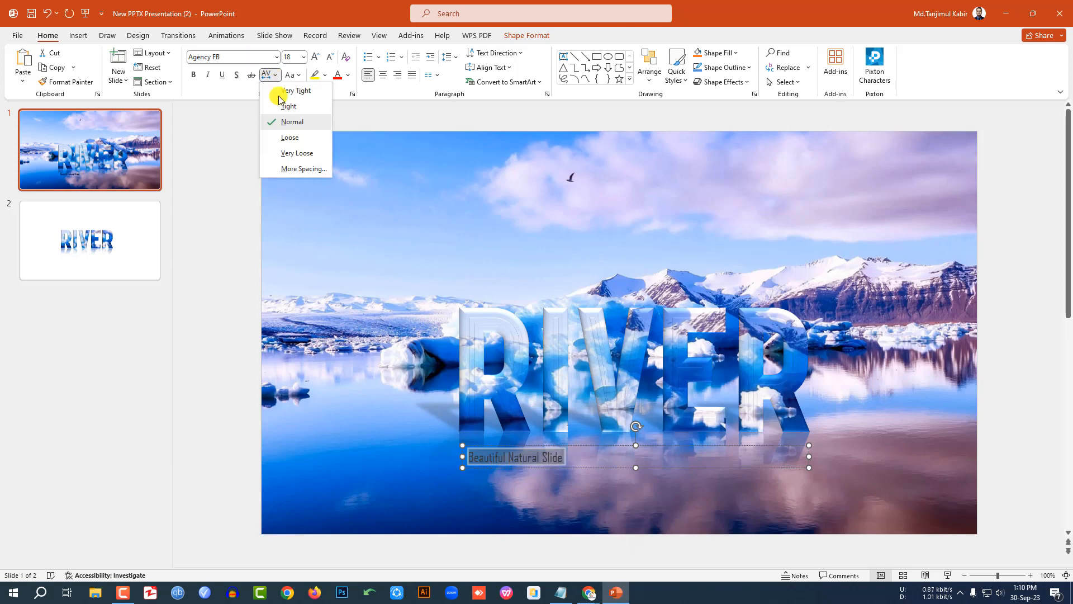
{"action": "left_click", "coordinate": [297, 153]}
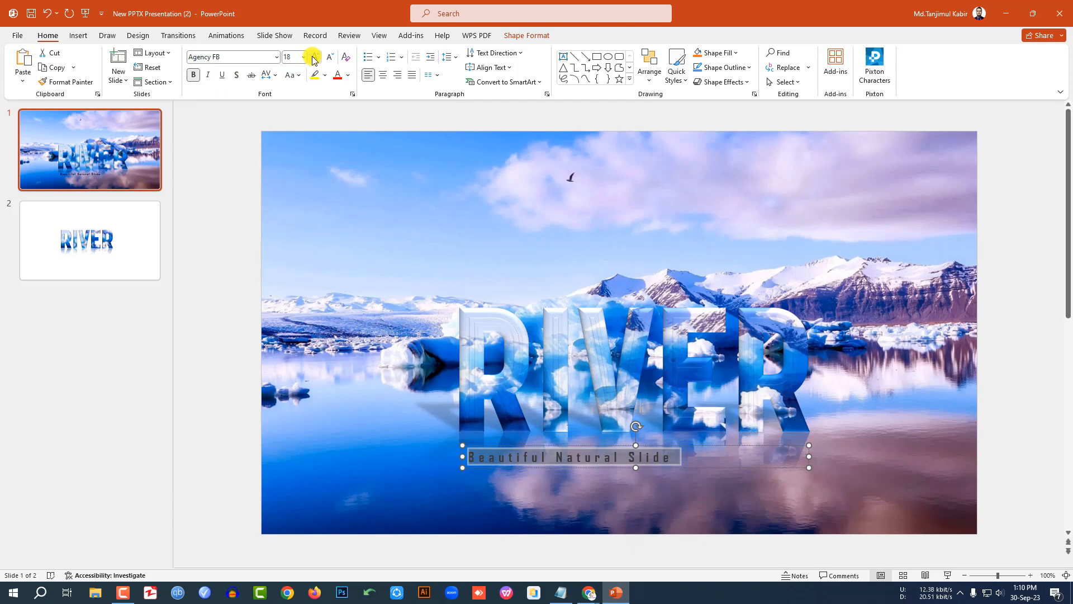
Enlarge the subtitle, confirm the spacing and make its font colour white.
{"action": "left_click", "coordinate": [315, 57]}
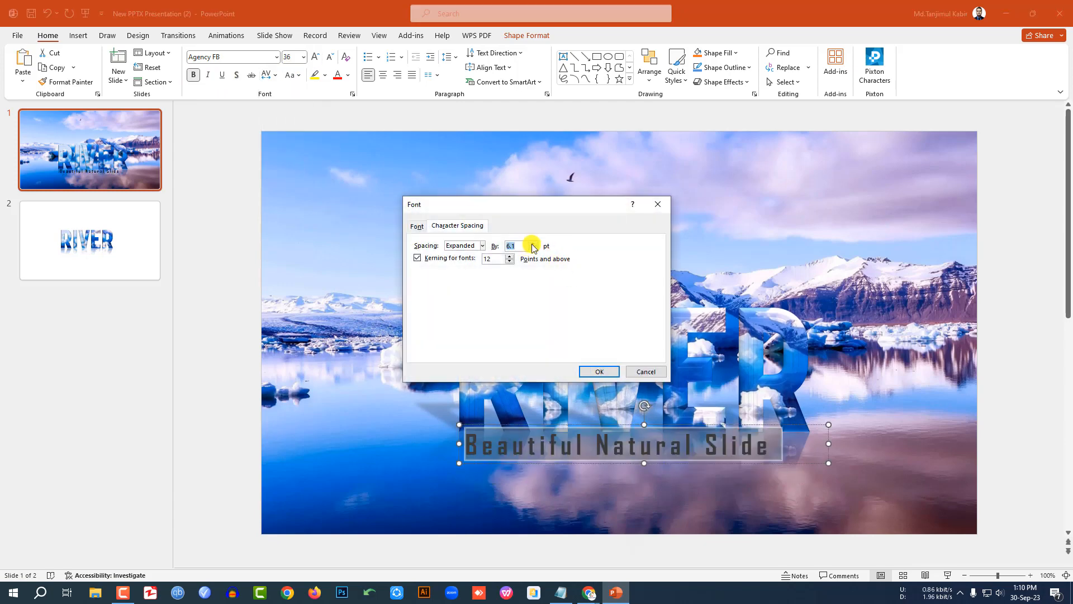
{"action": "left_click", "coordinate": [597, 371]}
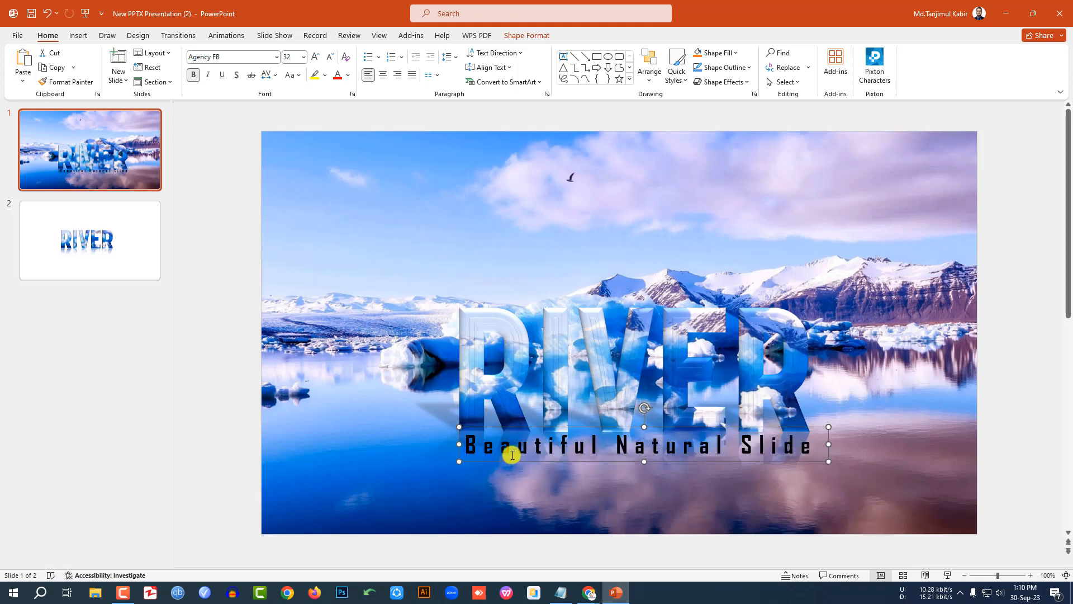
{"action": "left_click", "coordinate": [352, 75]}
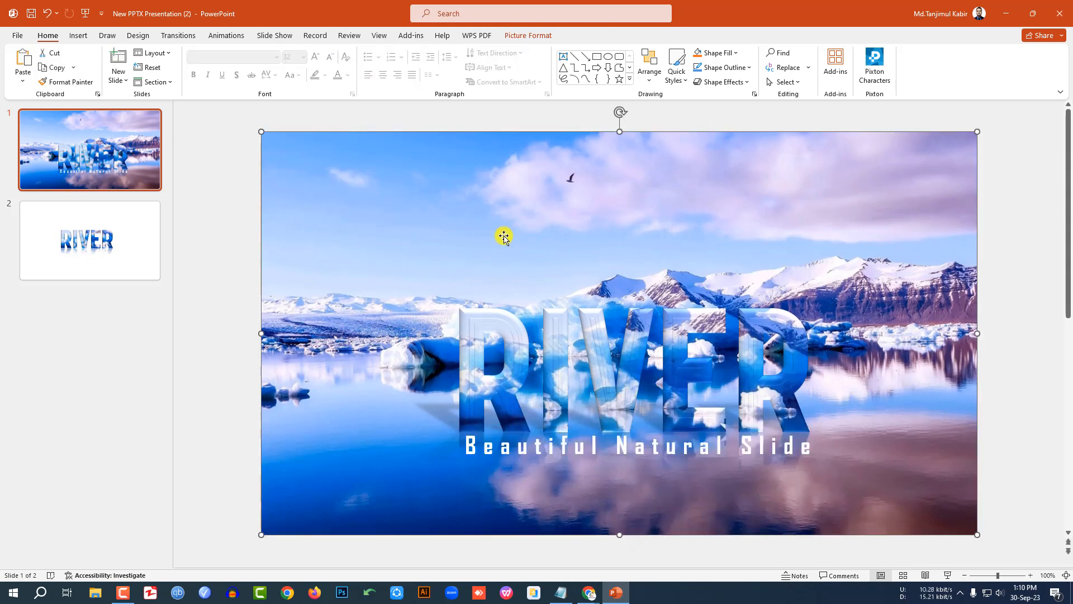
Enlarge the slide 1 background photo past the slide's right and bottom edges.
{"action": "left_click", "coordinate": [636, 444]}
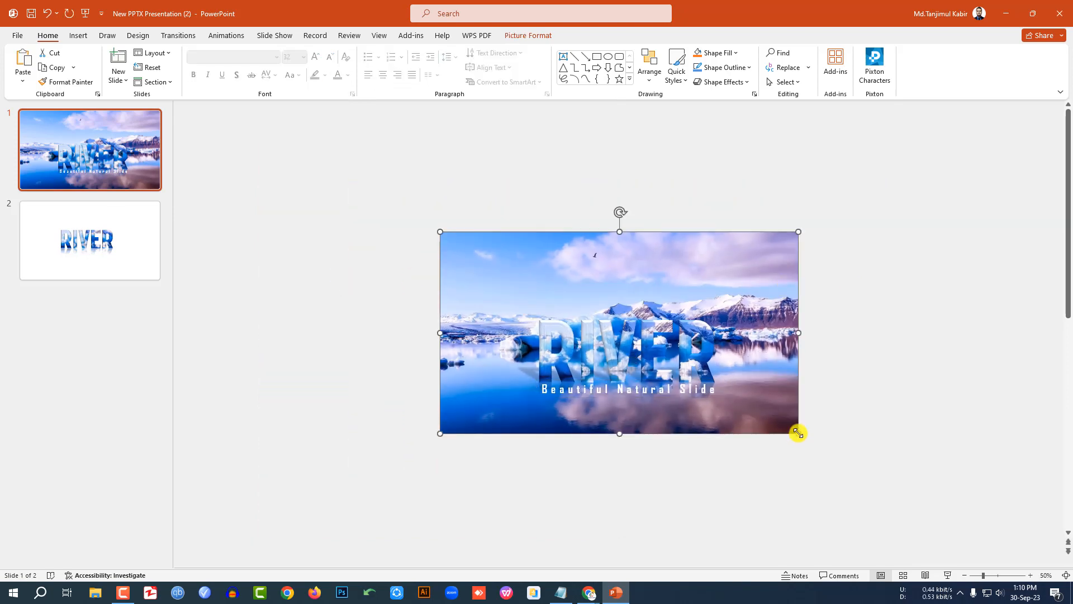
{"action": "left_click_drag", "start_coordinate": [798, 432], "coordinate": [872, 476]}
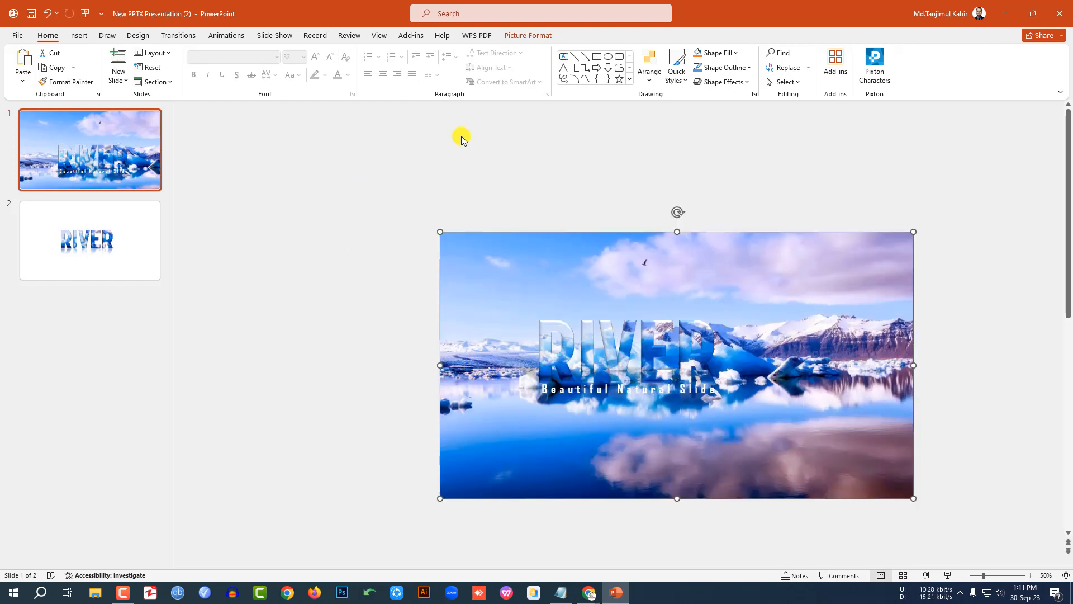
Apply a Lines motion-path animation to the glacier background photo.
{"action": "left_click", "coordinate": [226, 35]}
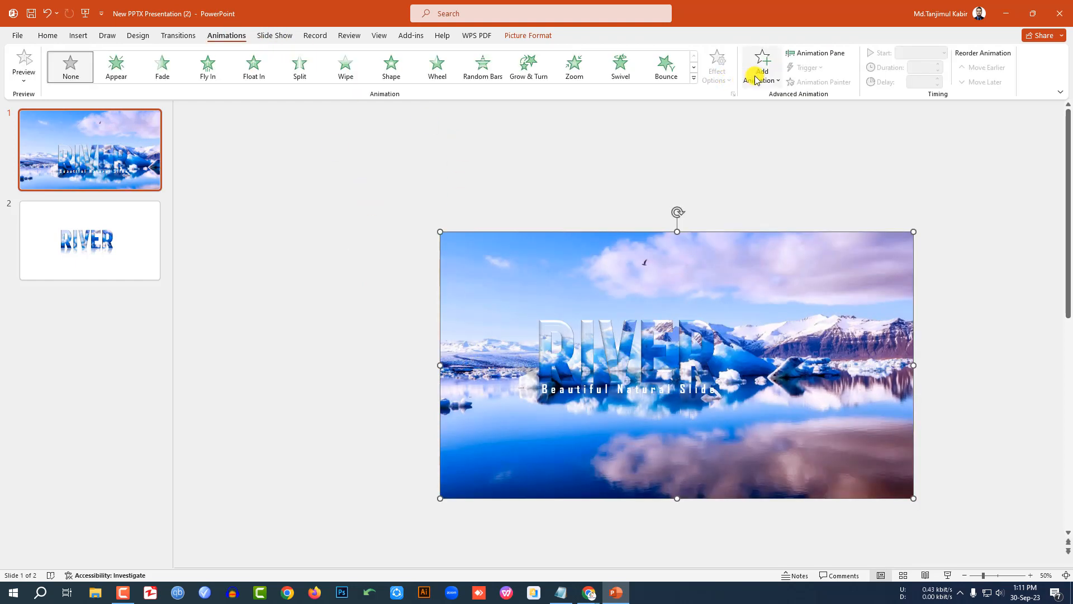
{"action": "left_click", "coordinate": [761, 66]}
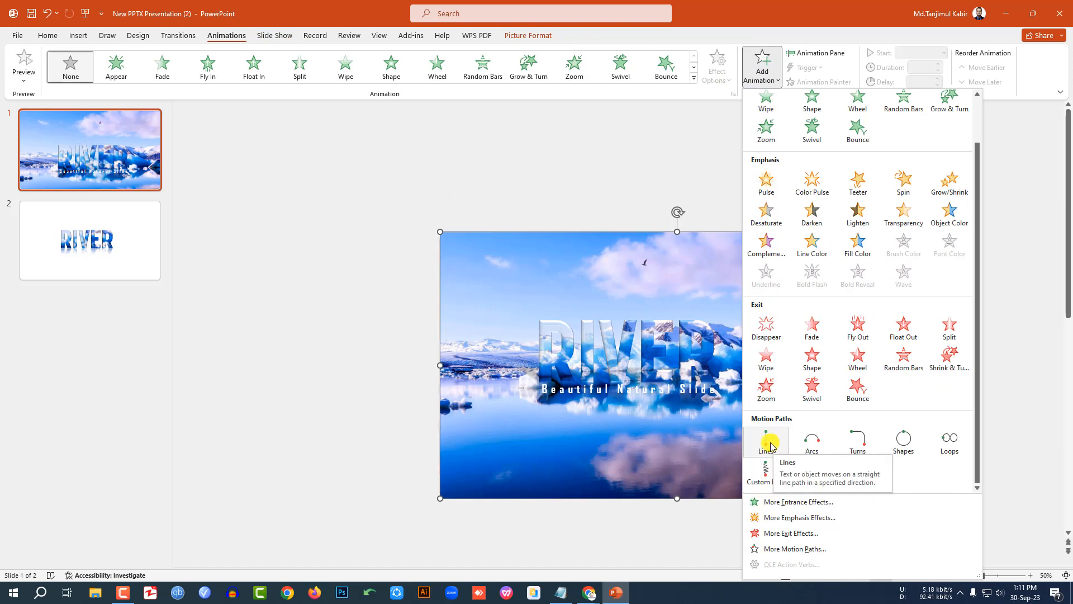
{"action": "left_click", "coordinate": [765, 441]}
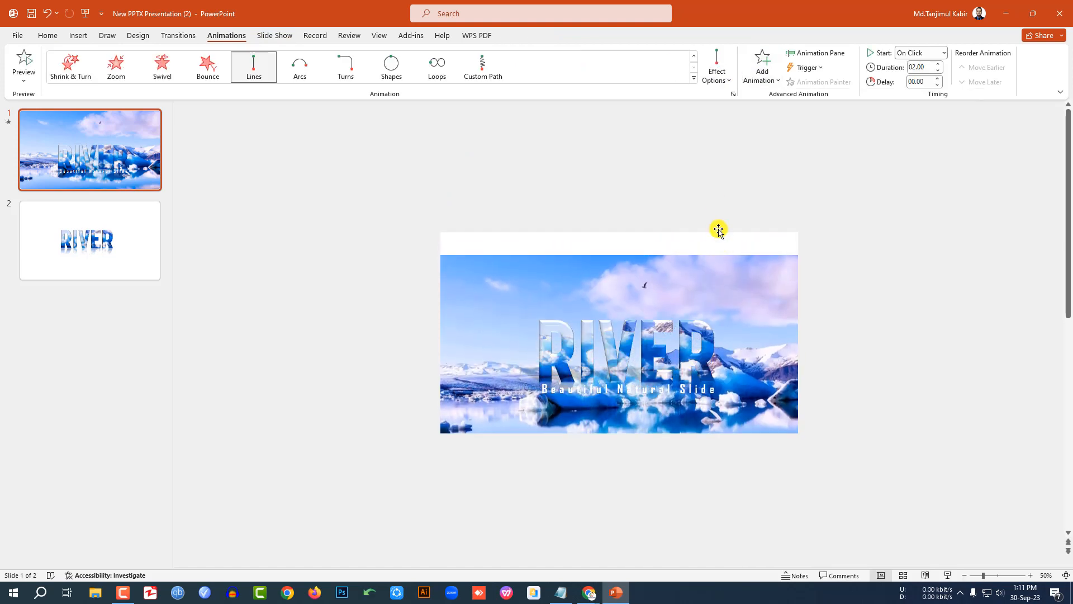